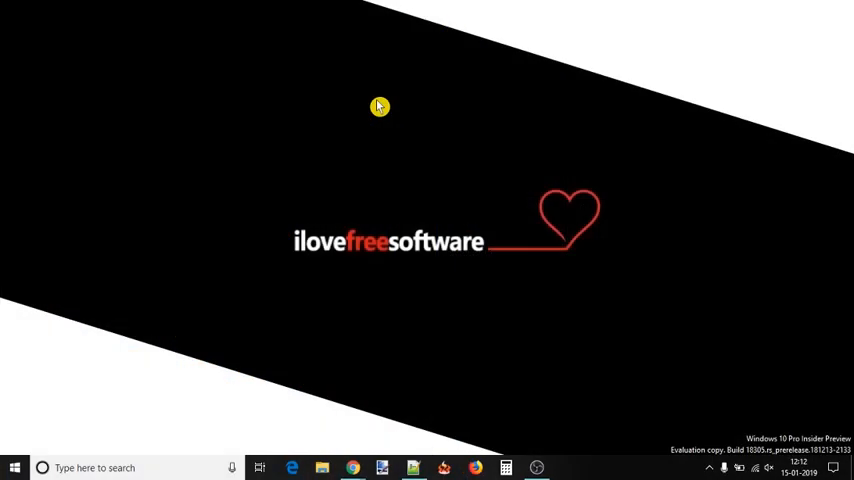
Refresh the desktop, return to the browser, and show the personal calendar's events.
right_click(379, 106)
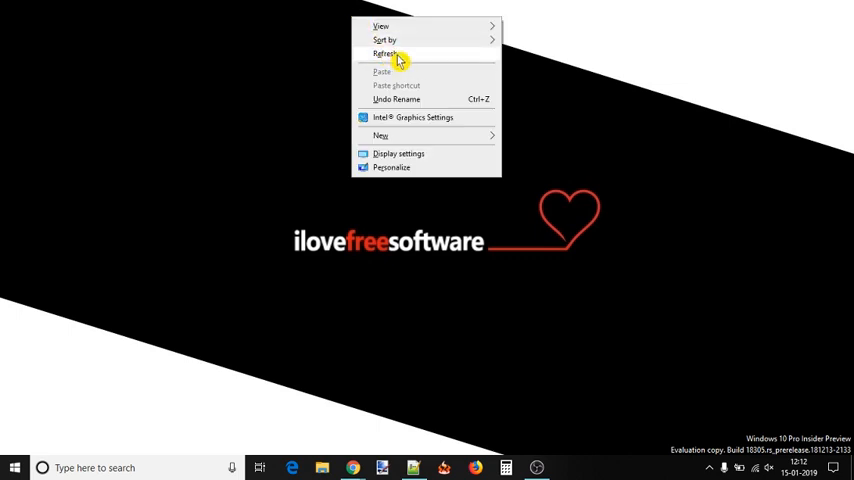
left_click(385, 53)
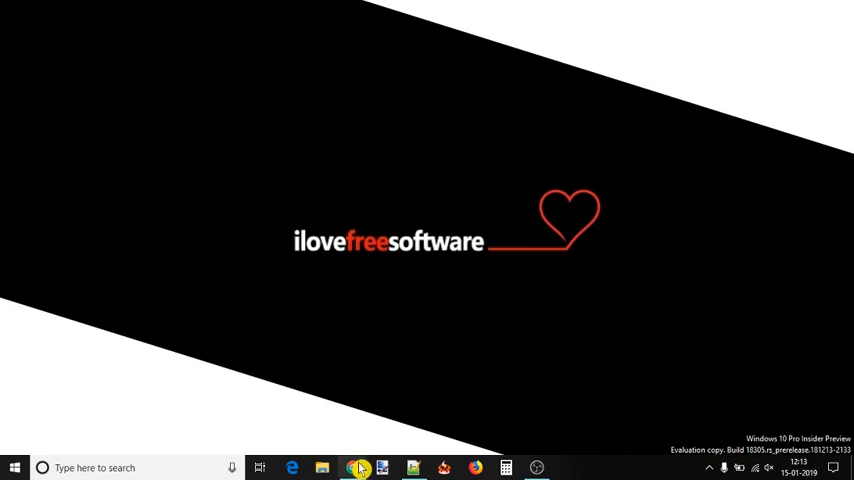
left_click(352, 467)
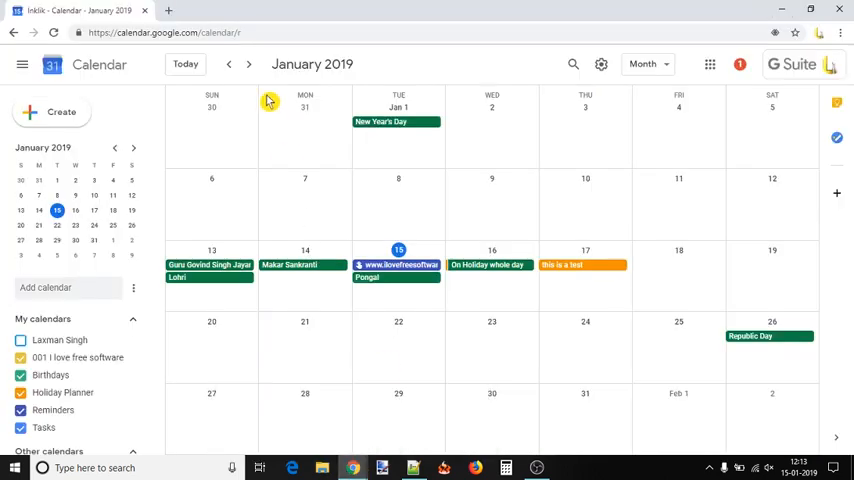
mouse_move(252, 106)
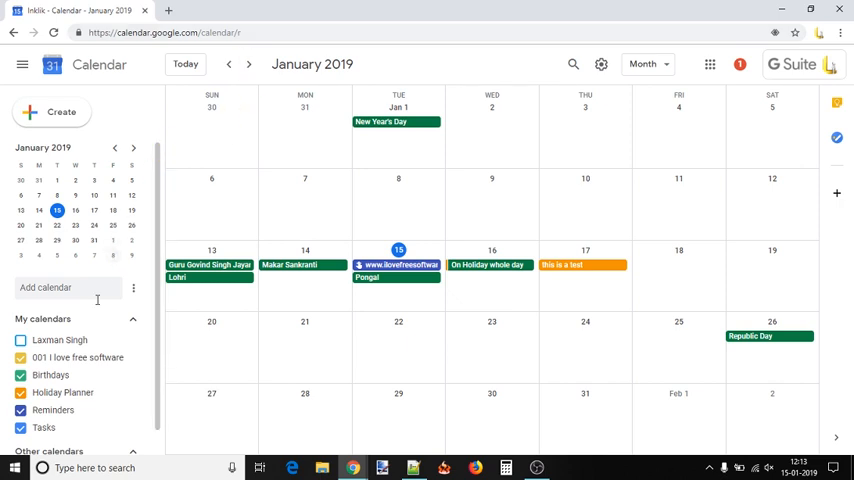
left_click(21, 340)
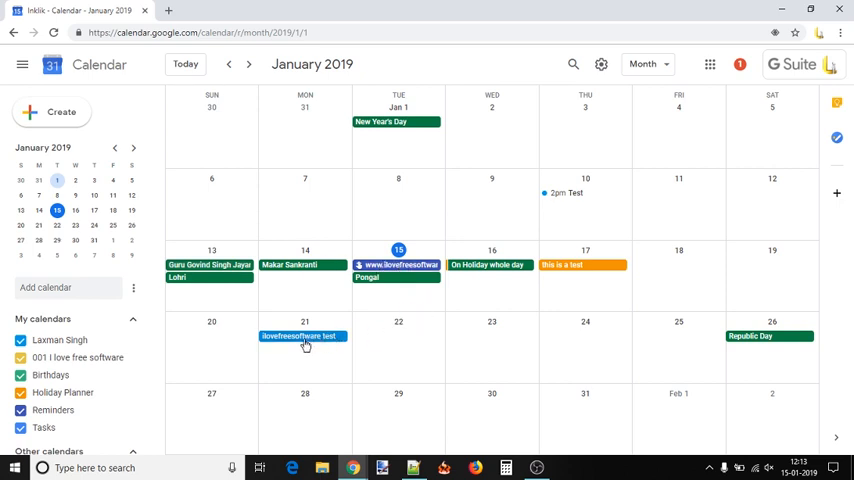
Open the Jan 21 'ilovefreesoftware test' event and its more-actions menu.
left_click(301, 335)
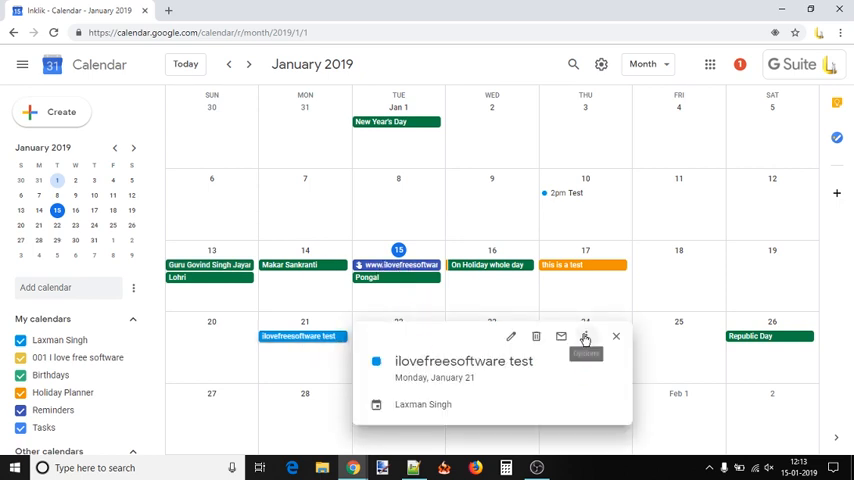
left_click(585, 337)
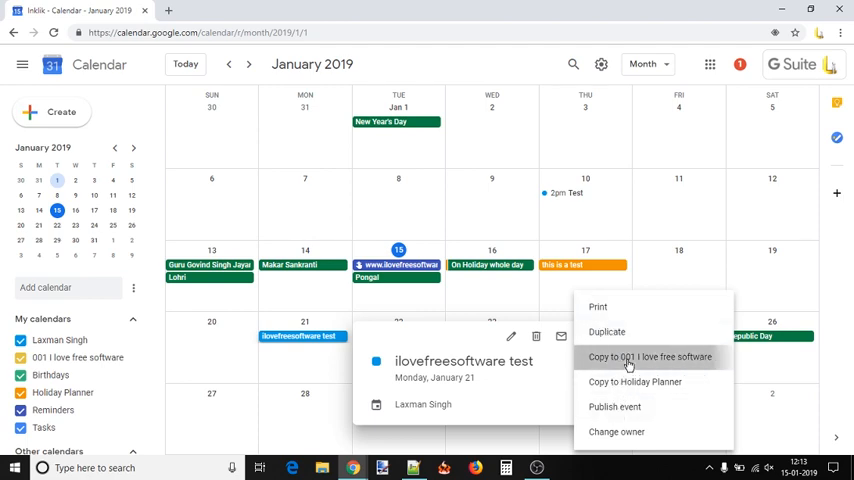
Copy the event to the '001 I love free software' calendar and save it.
left_click(649, 357)
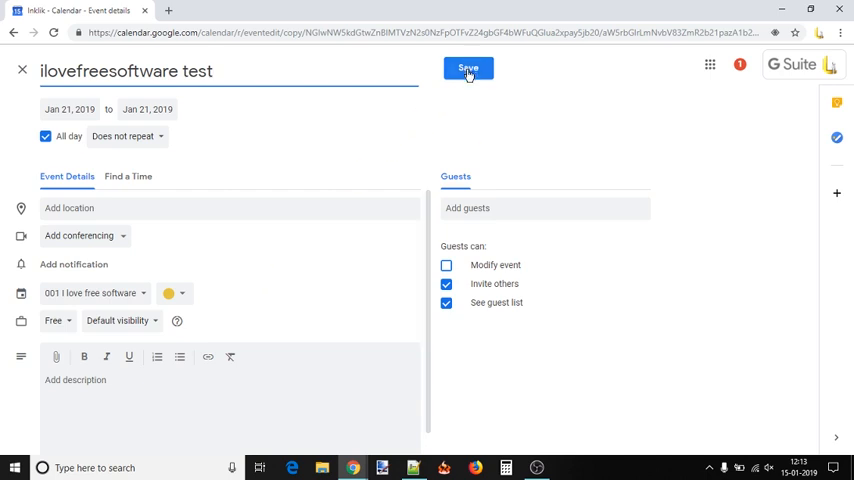
left_click(468, 67)
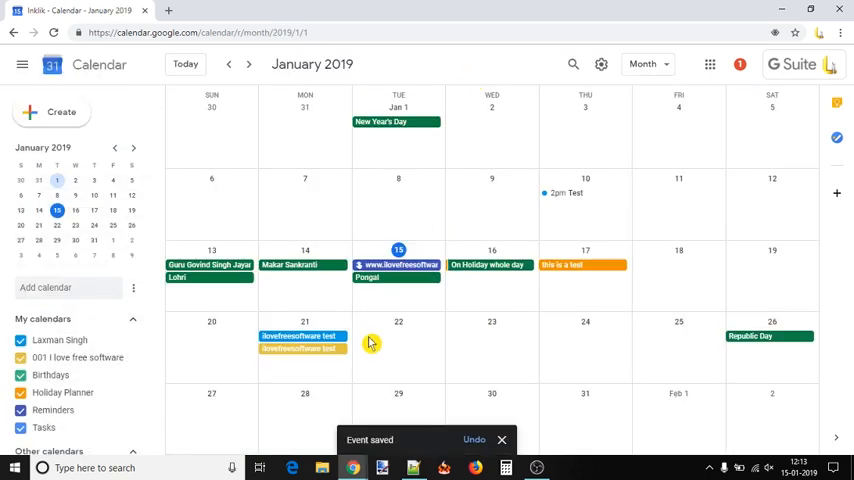